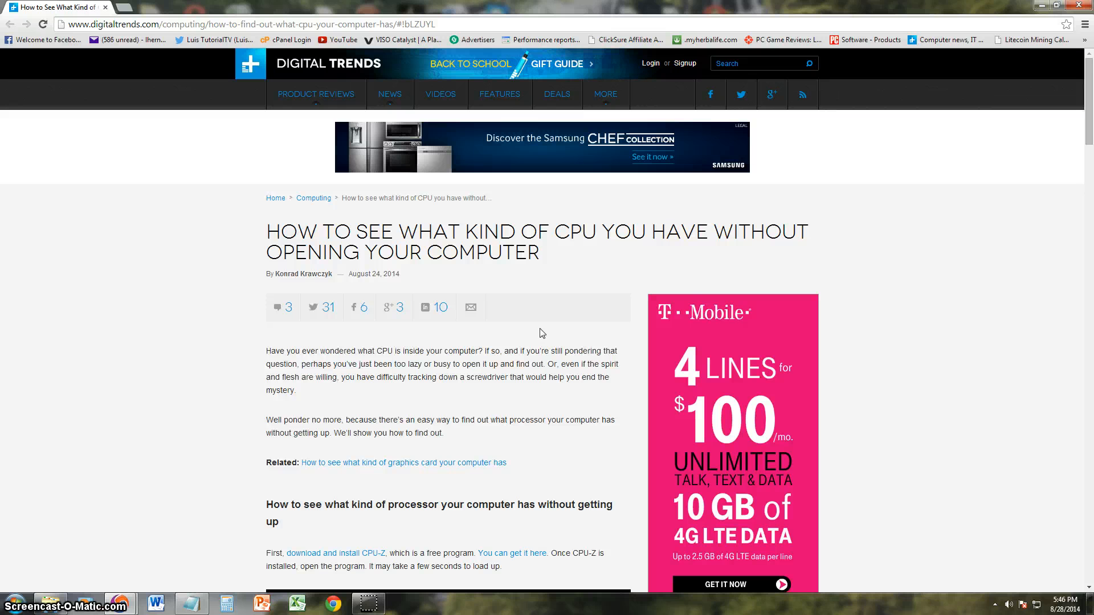
scroll(down, 3)
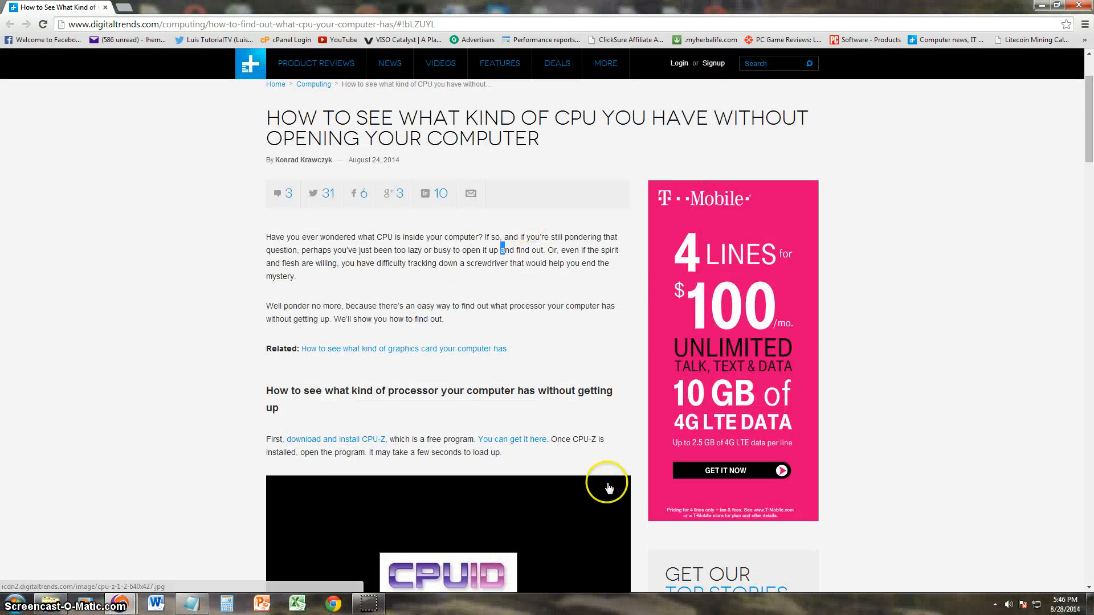
scroll(down, 3)
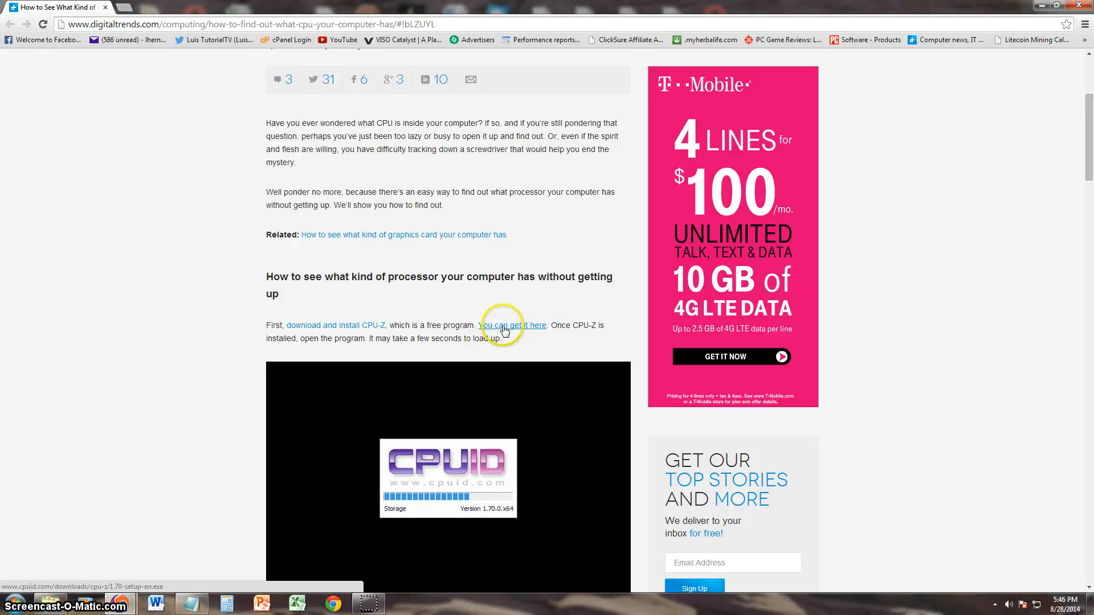
scroll(down, 3)
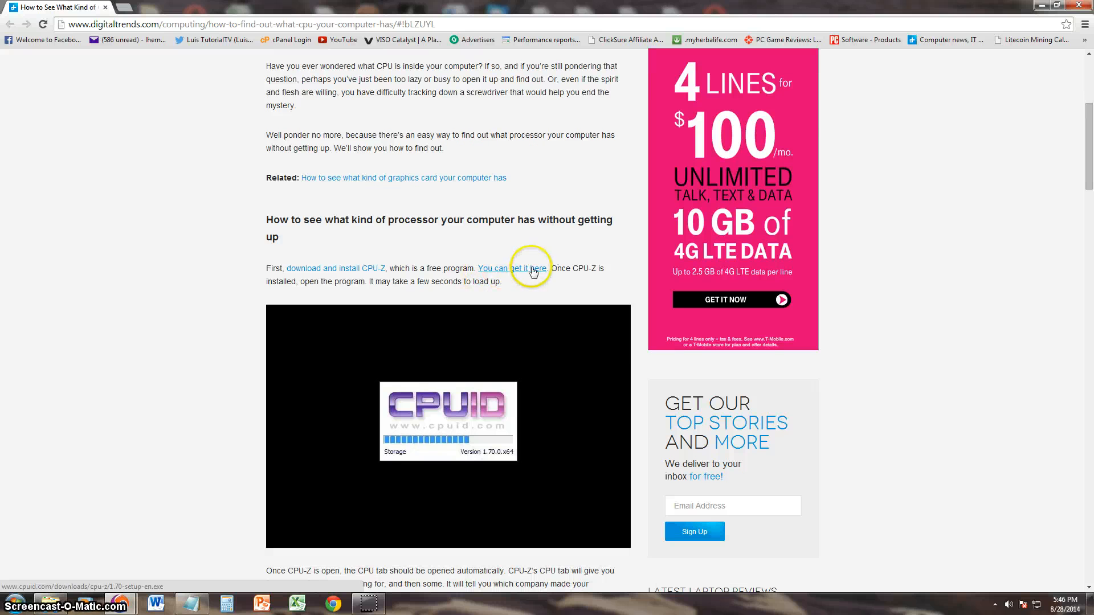
scroll(down, 3)
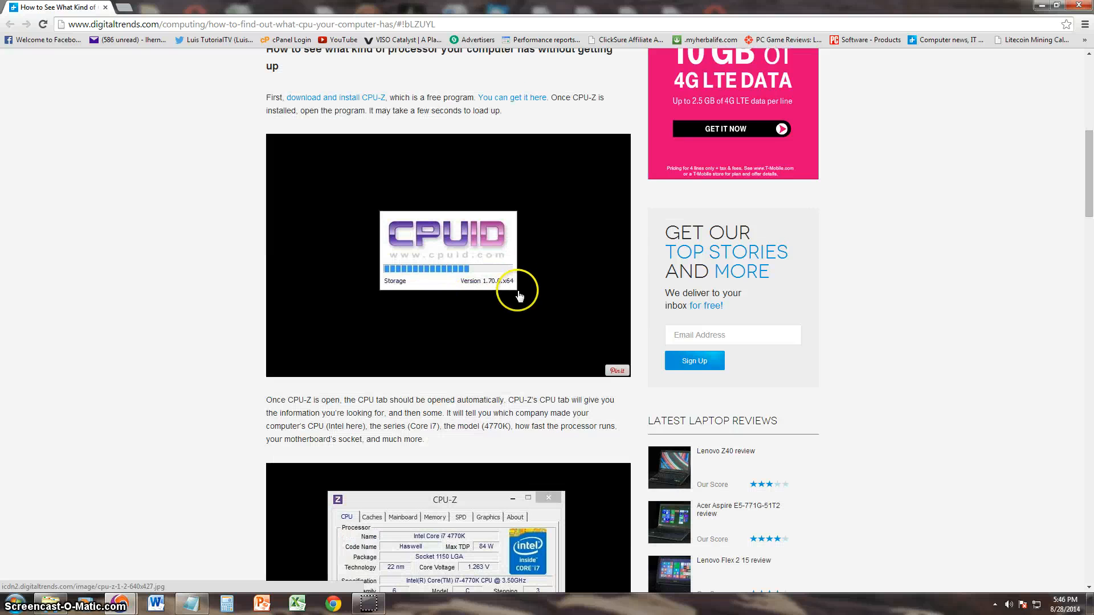
scroll(down, 3)
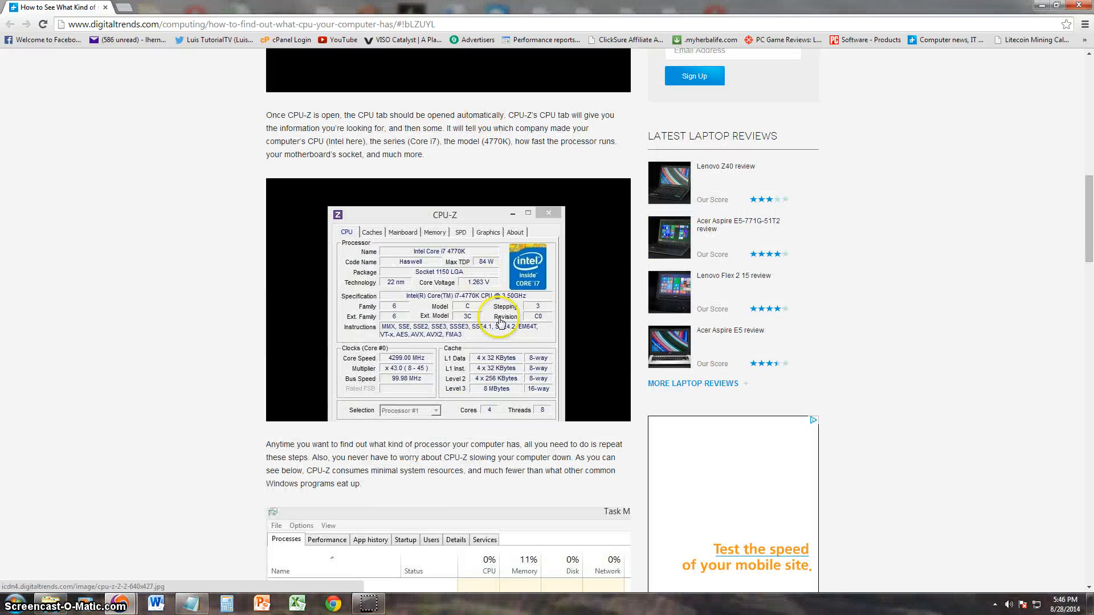
scroll(down, 3)
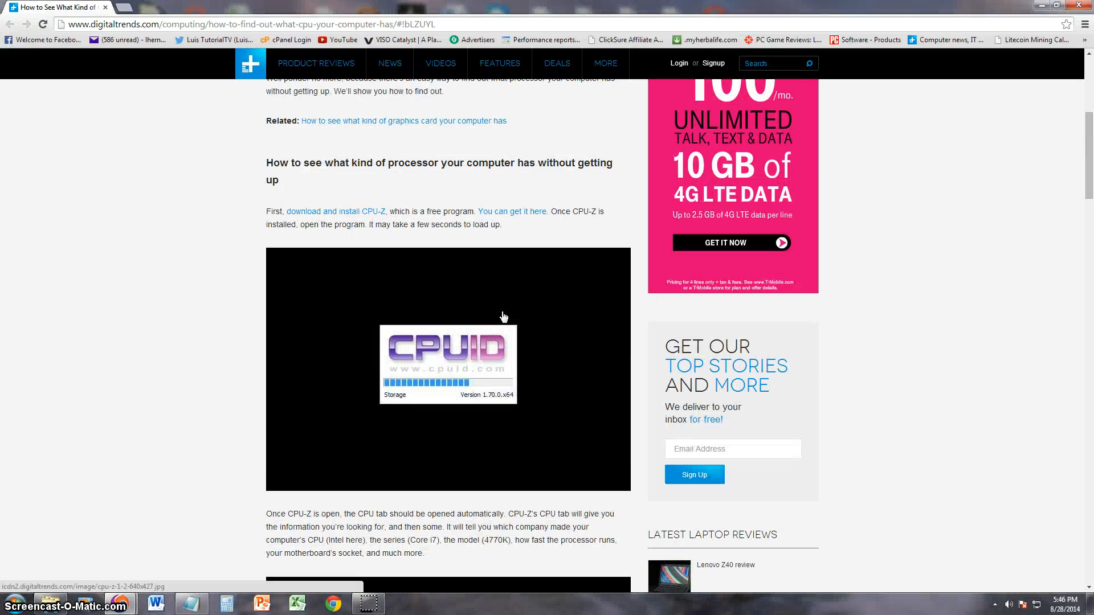
mouse_move(477, 263)
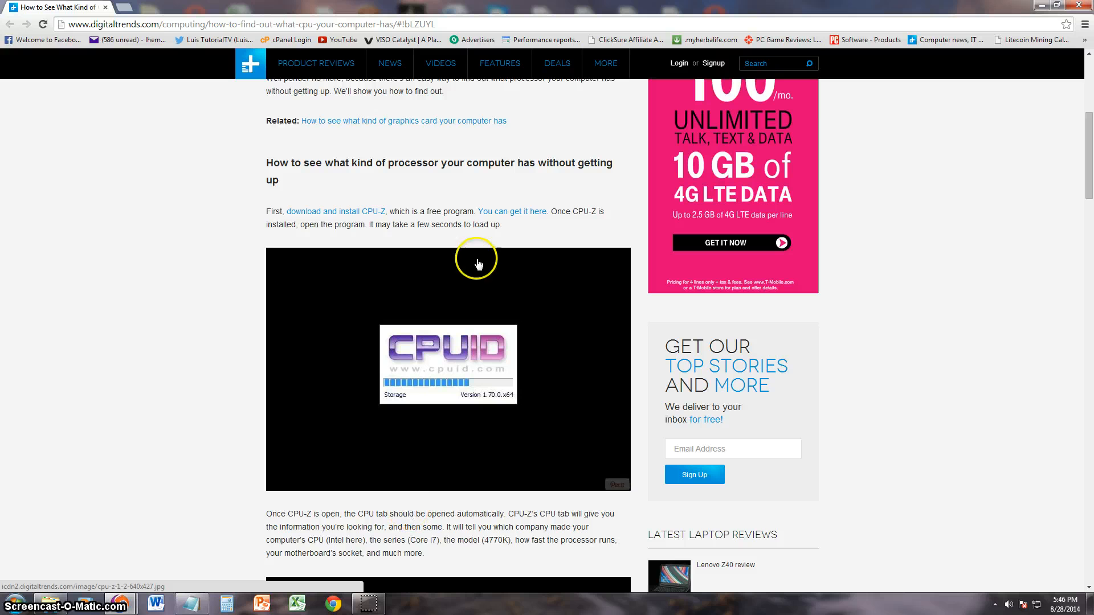
mouse_move(466, 247)
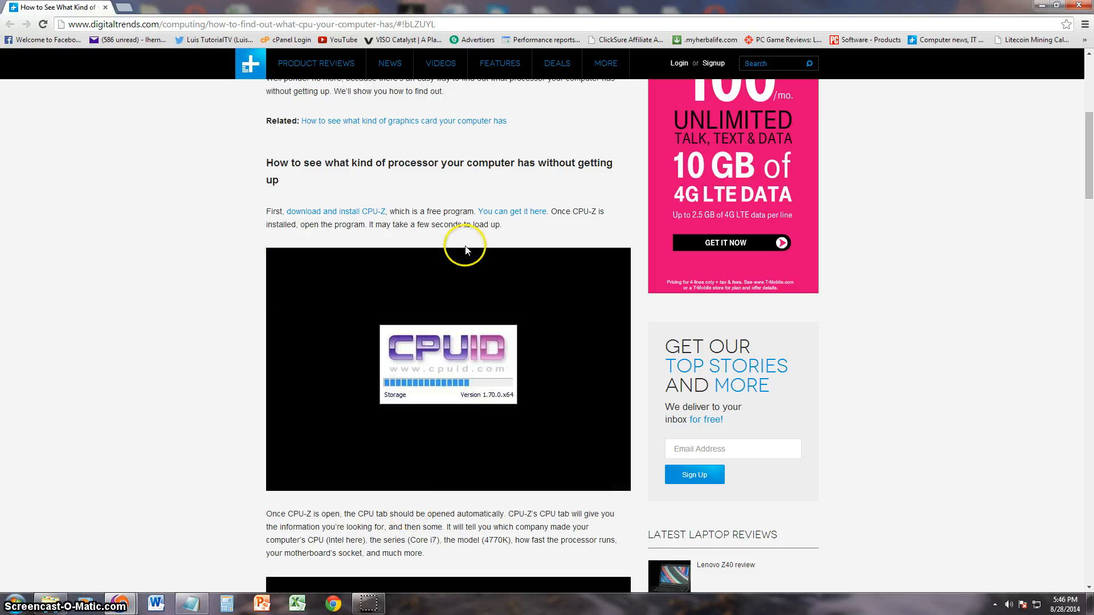
mouse_move(520, 211)
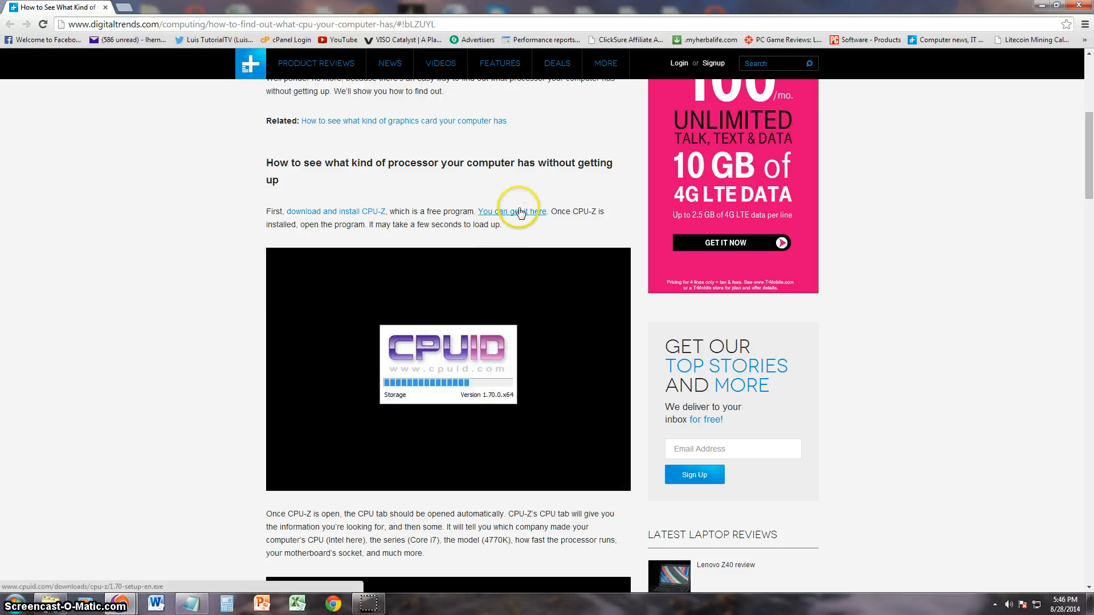
scroll(down, 3)
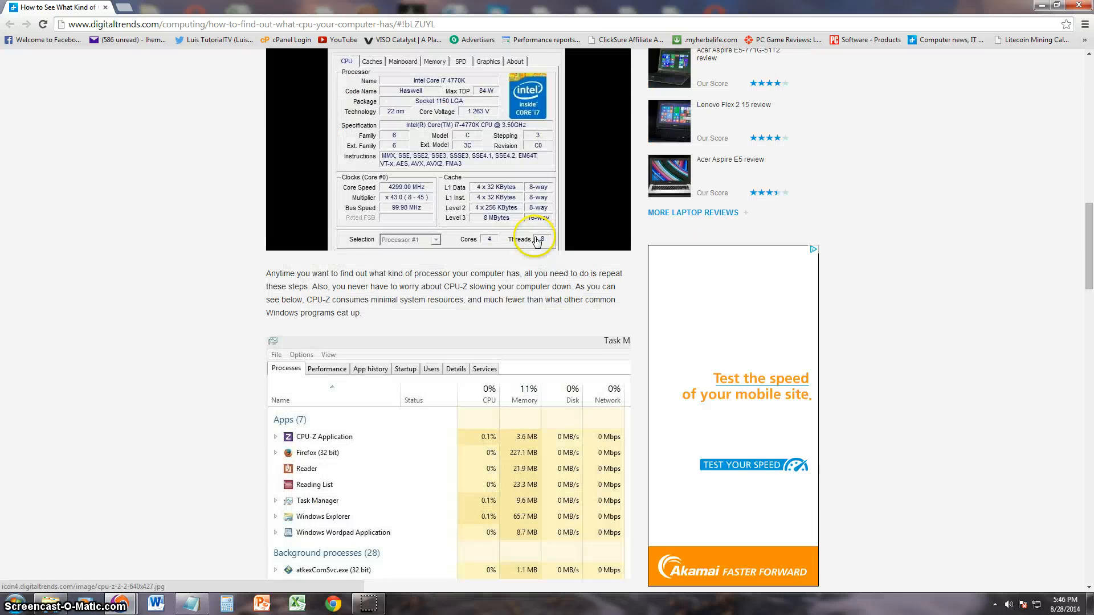
scroll(down, 3)
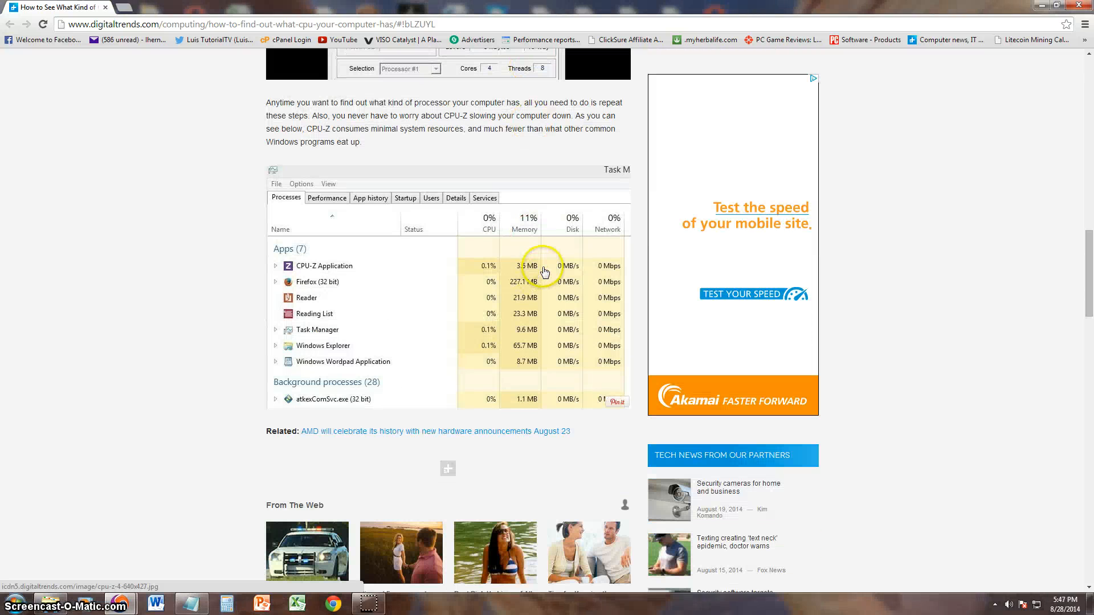
mouse_move(490, 287)
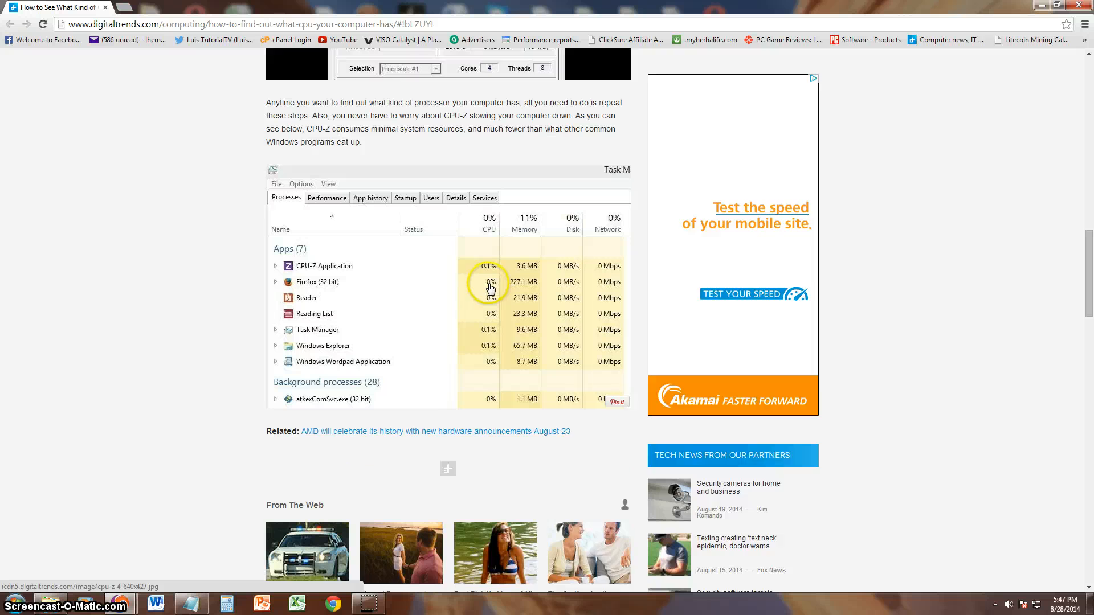
scroll(down, 3)
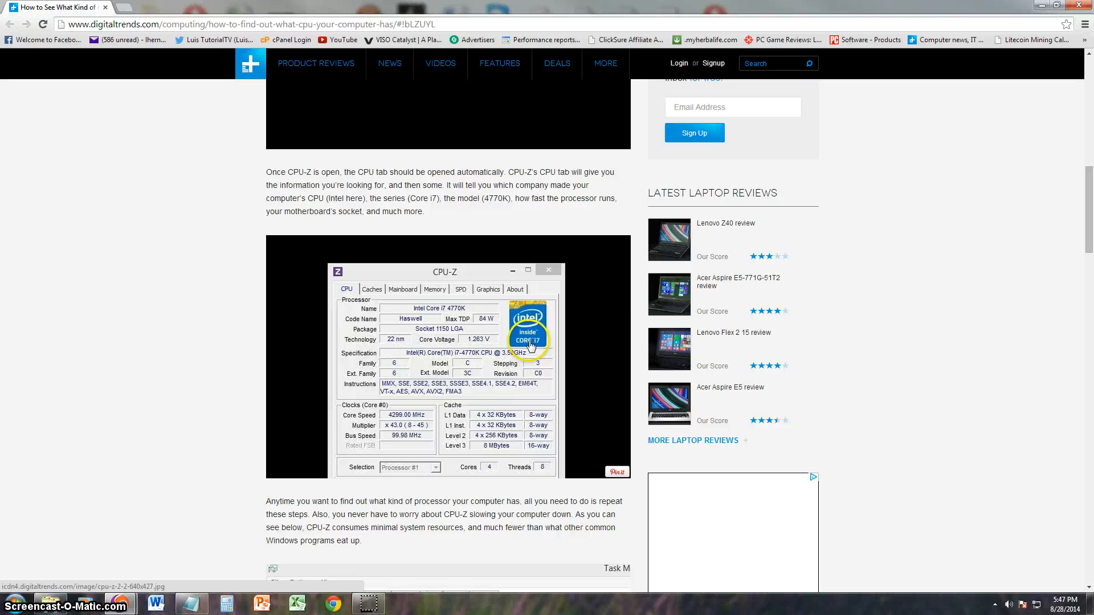
scroll(up, 3)
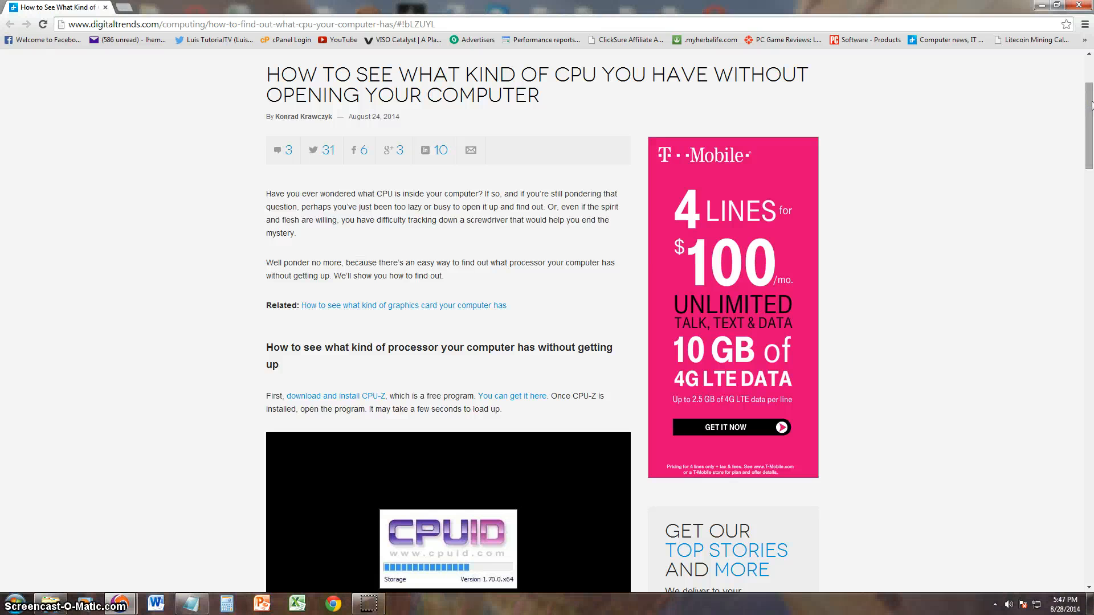
scroll(down, 3)
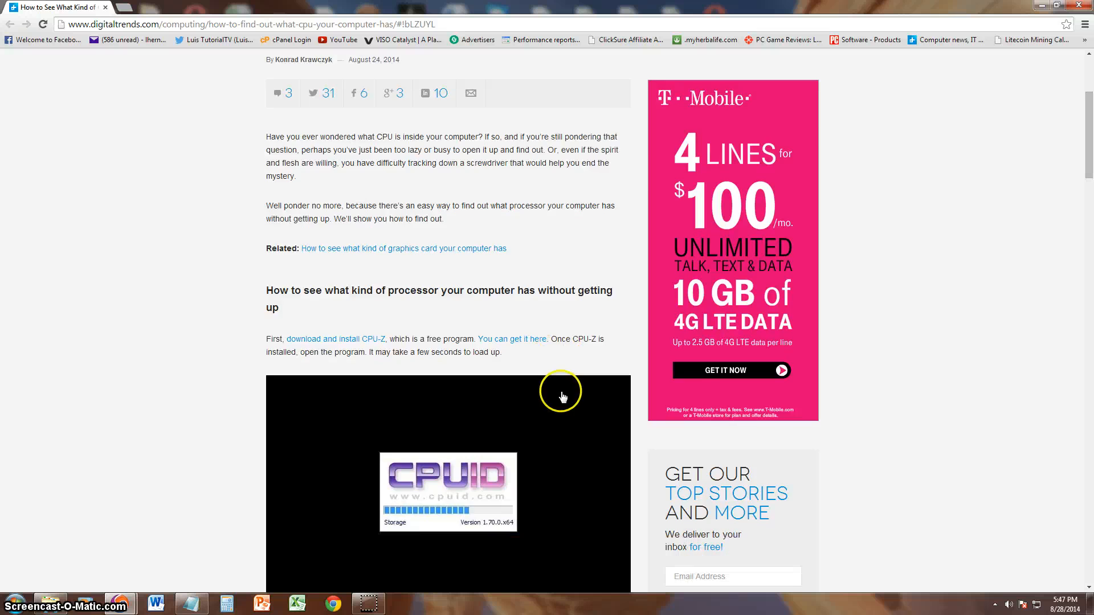
scroll(up, 3)
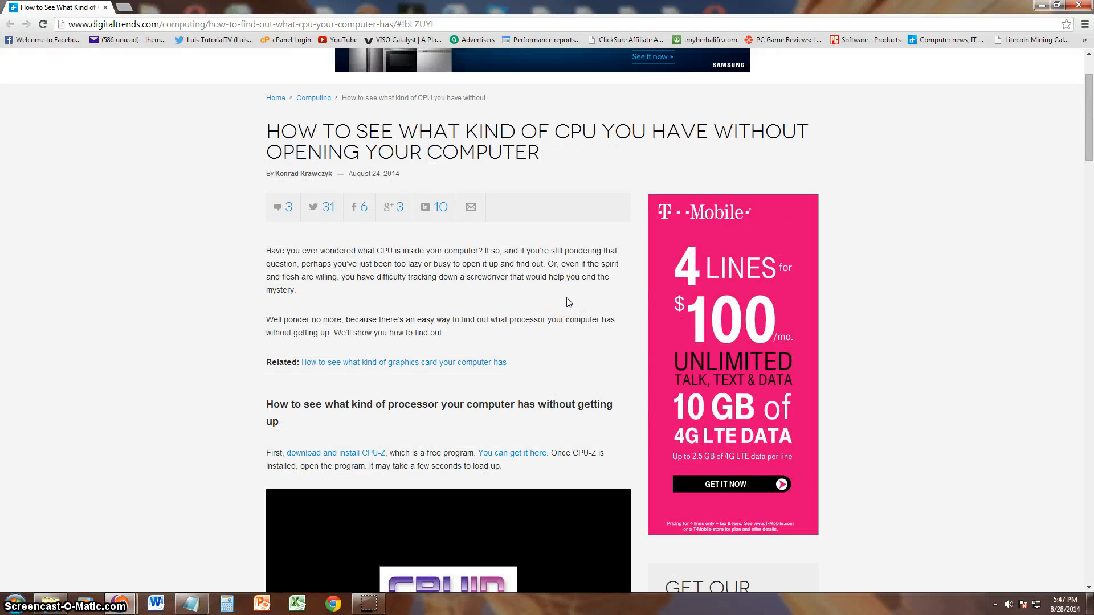